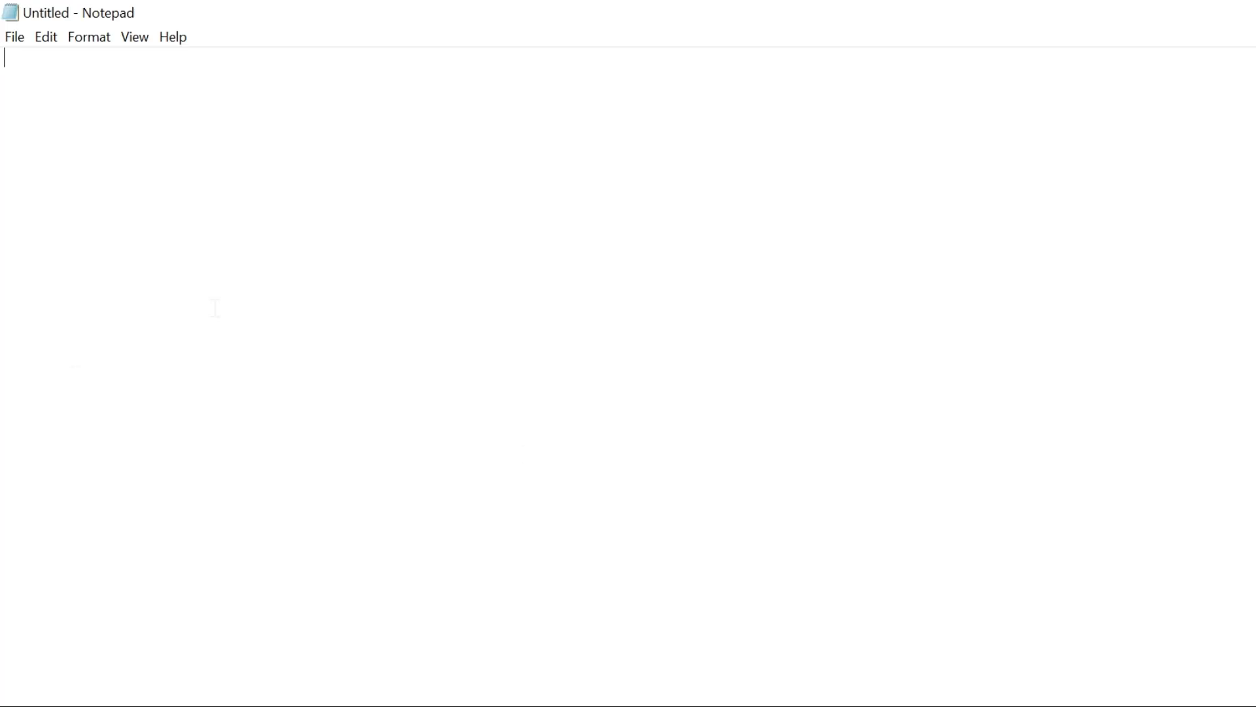
mouse_move(36, 79)
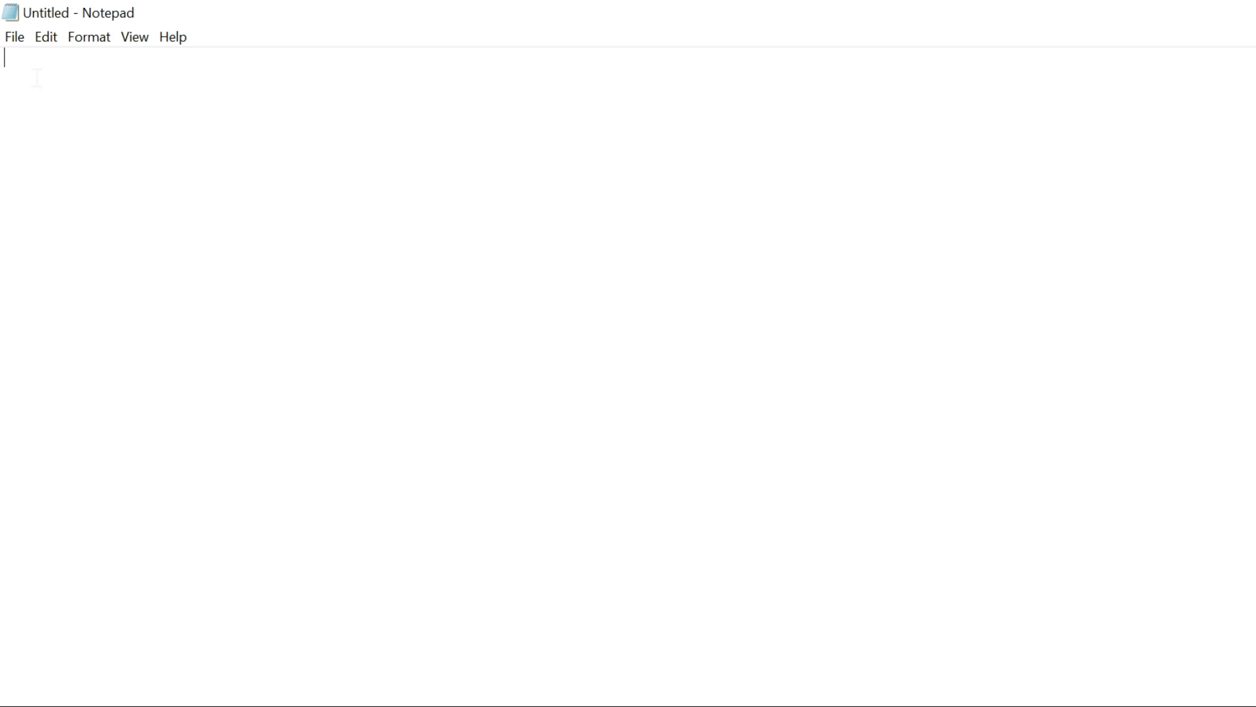
Write [EditionID] Professional and [Channel] OEM lines in Notepad and begin saving the file.
text([EditionID])
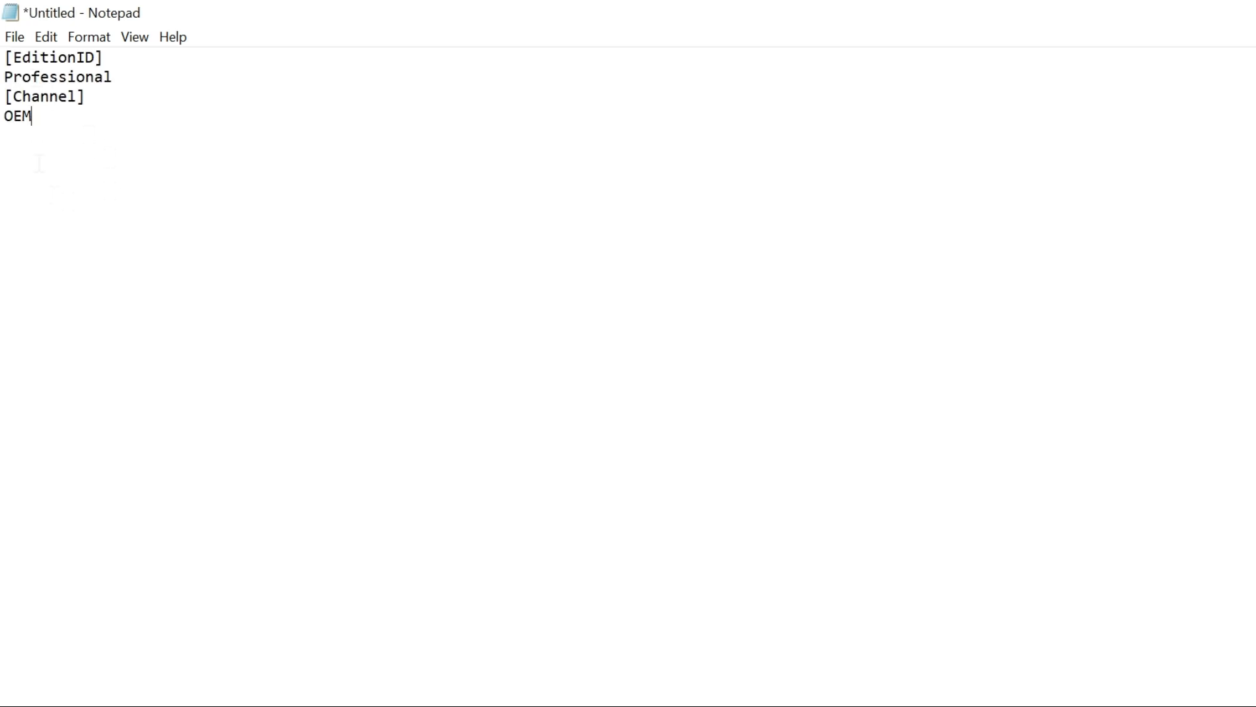
click(14, 37)
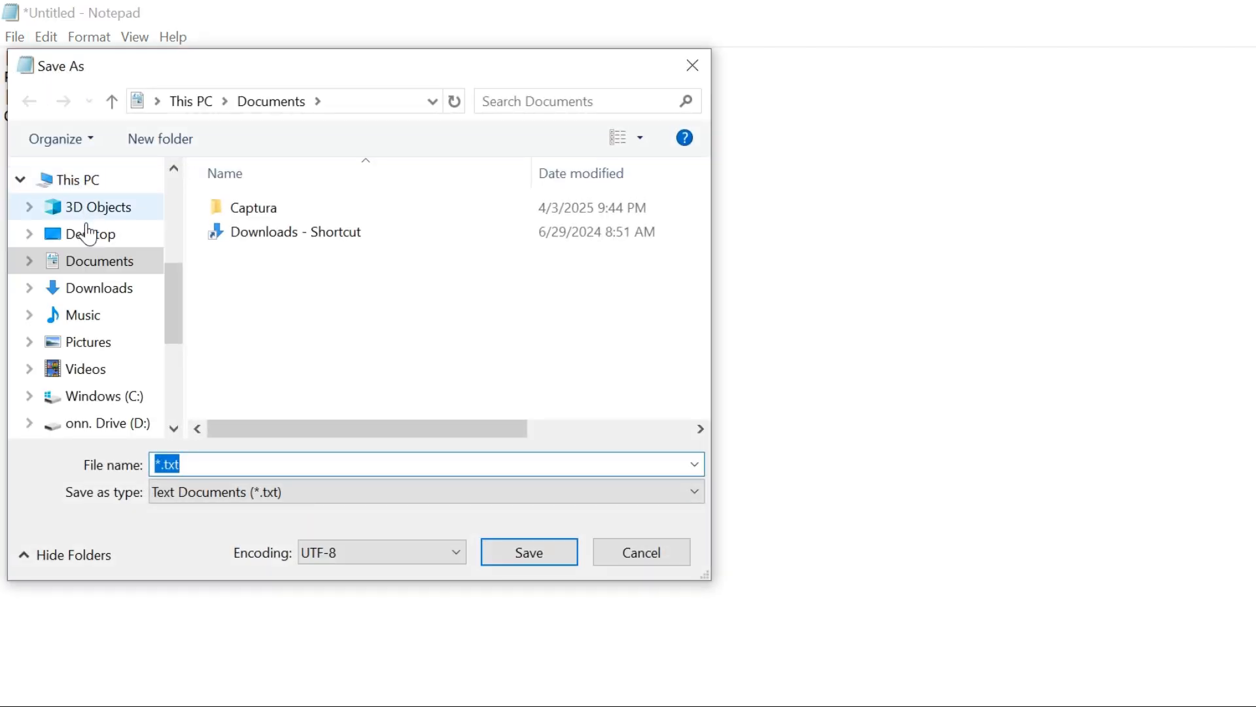
Navigate the Save As dialog into the sources folder on the ESD-ISO (E:) USB drive.
click(101, 413)
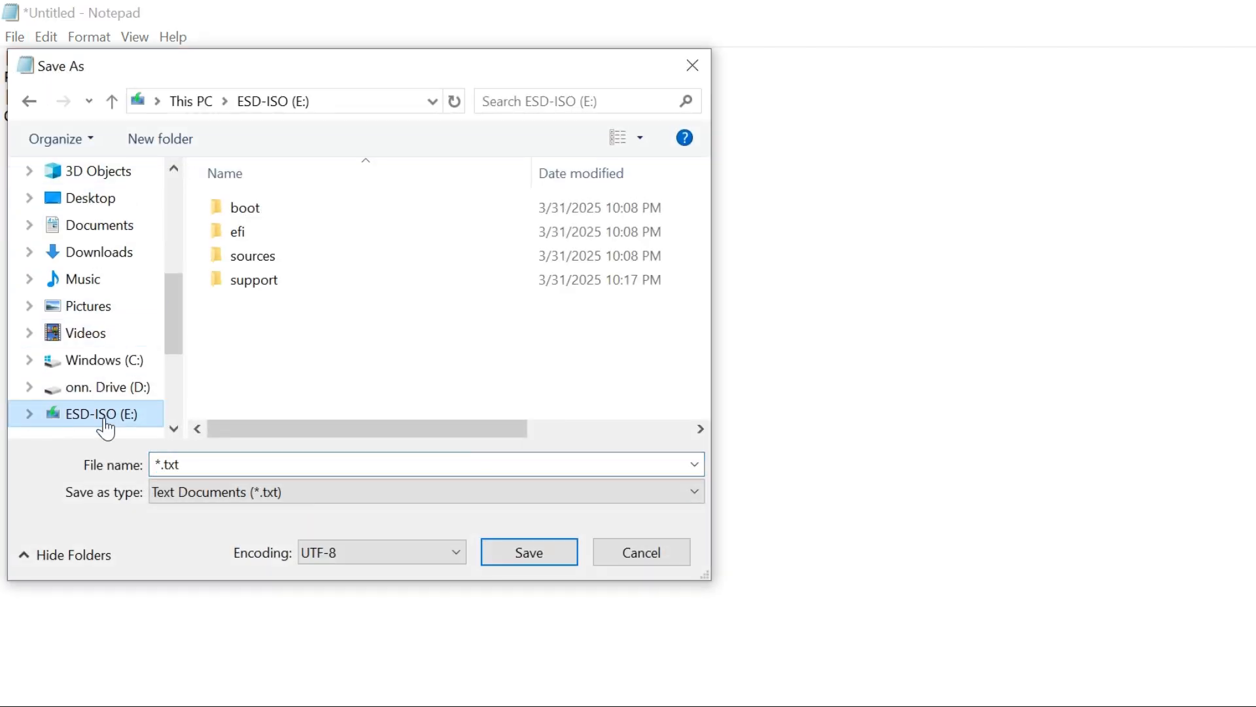
click(251, 256)
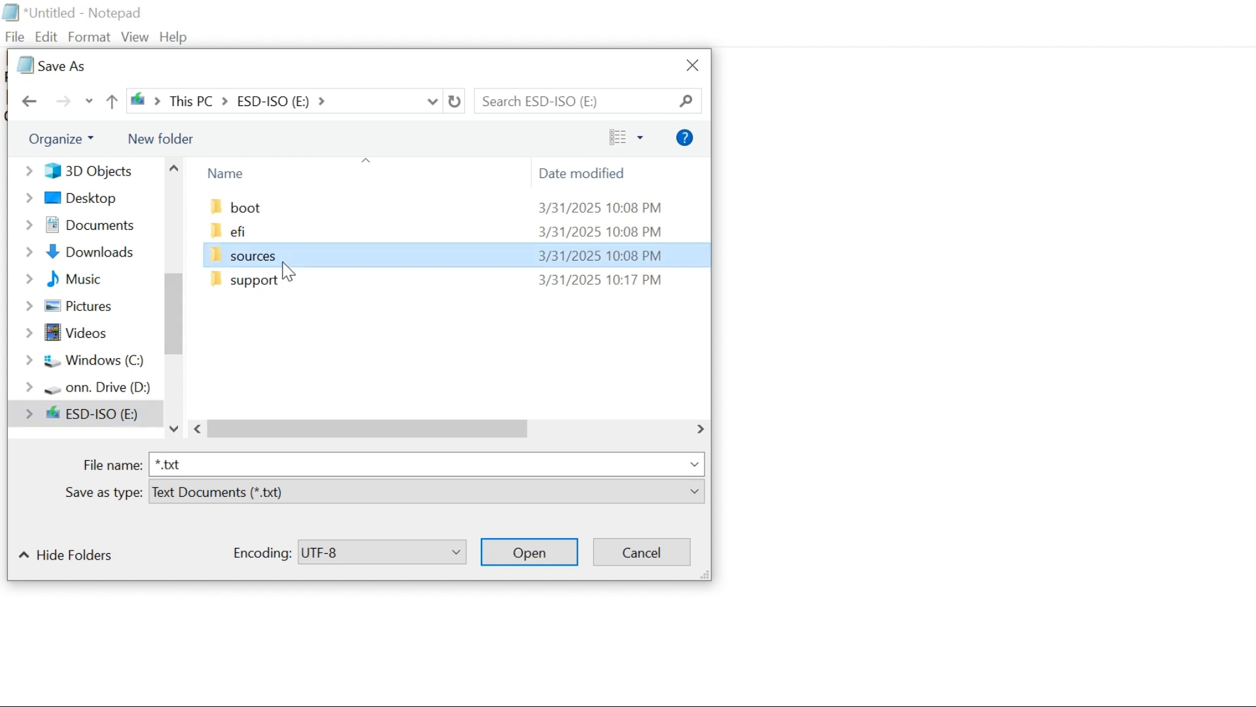
double_click(251, 256)
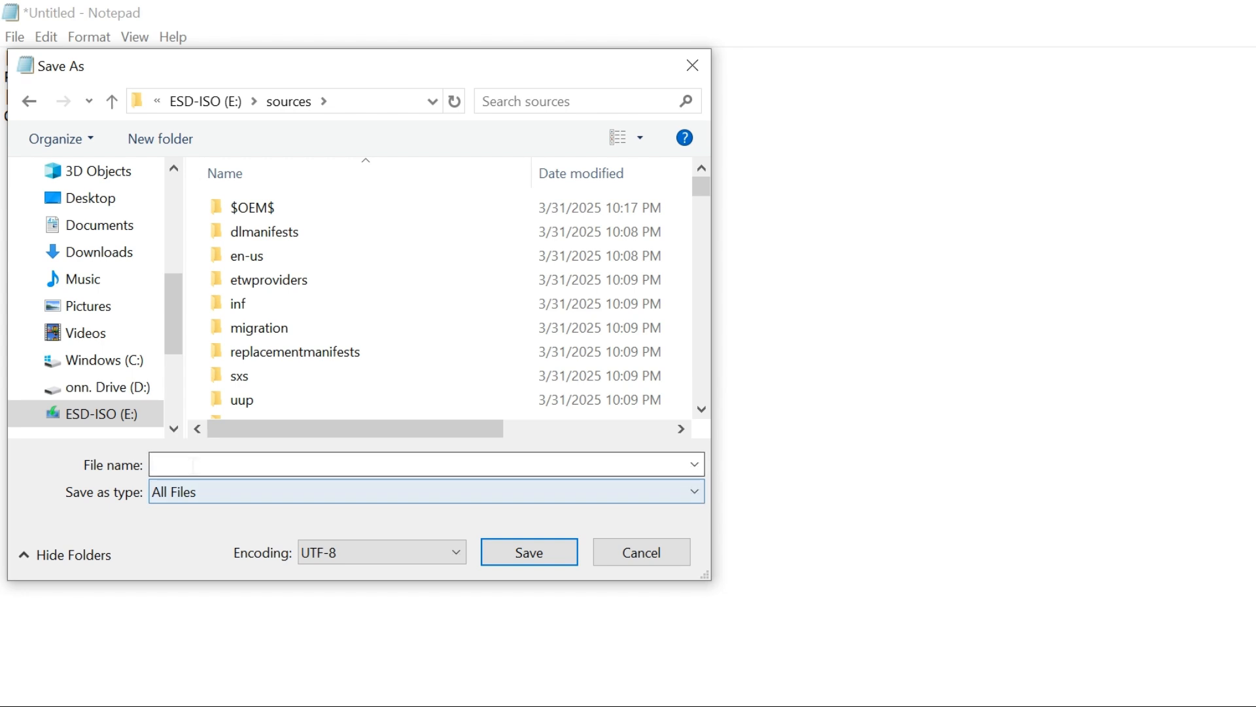
Name the file "ei.cfg" (quoted to keep the extension) and save it.
text(")
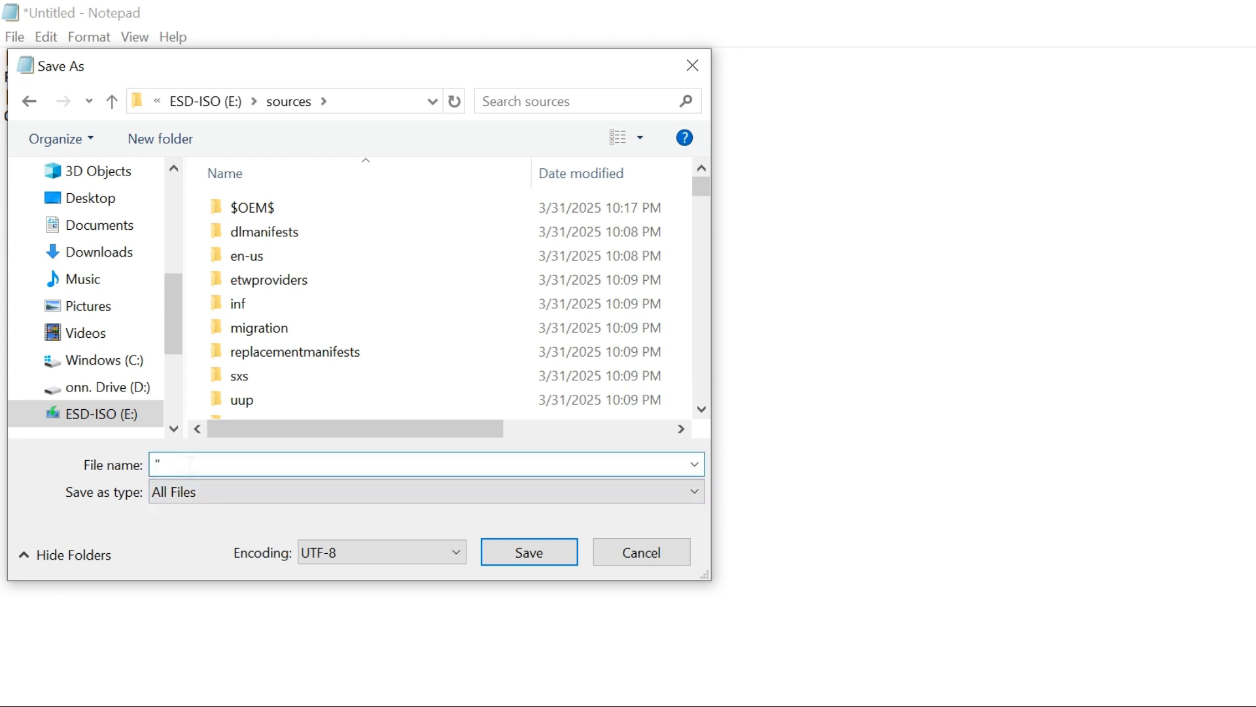
text(ei)
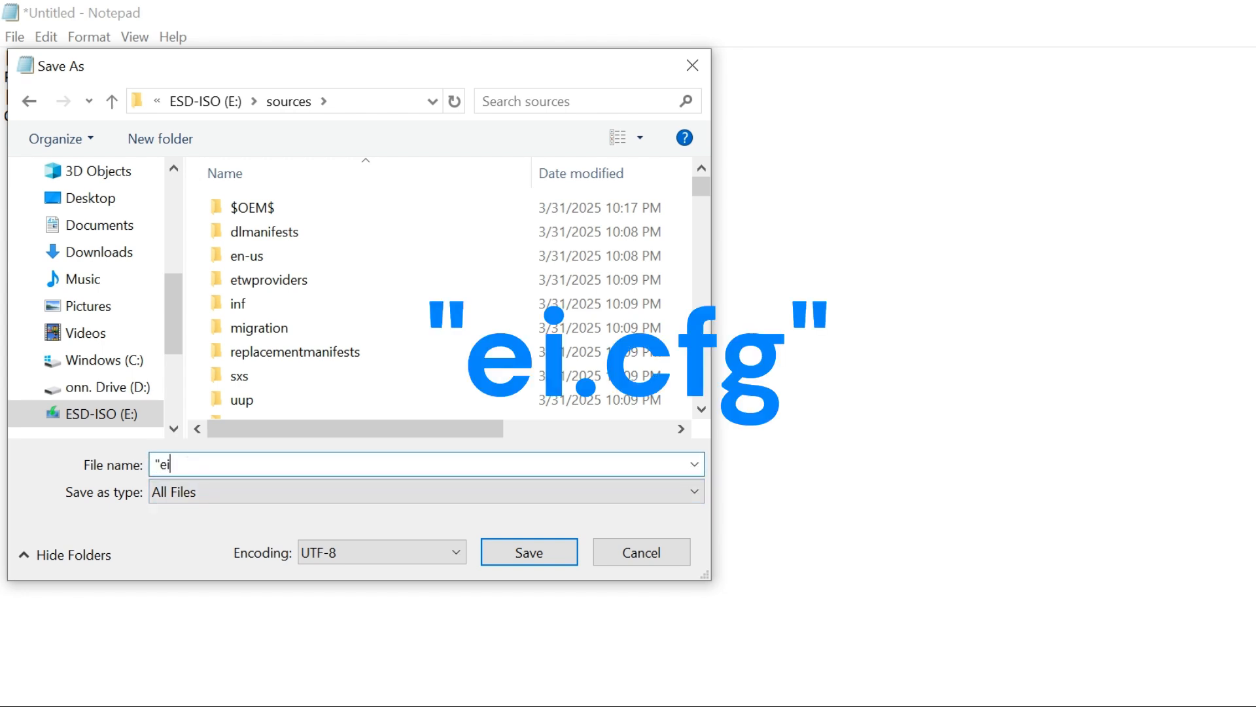
text(.c)
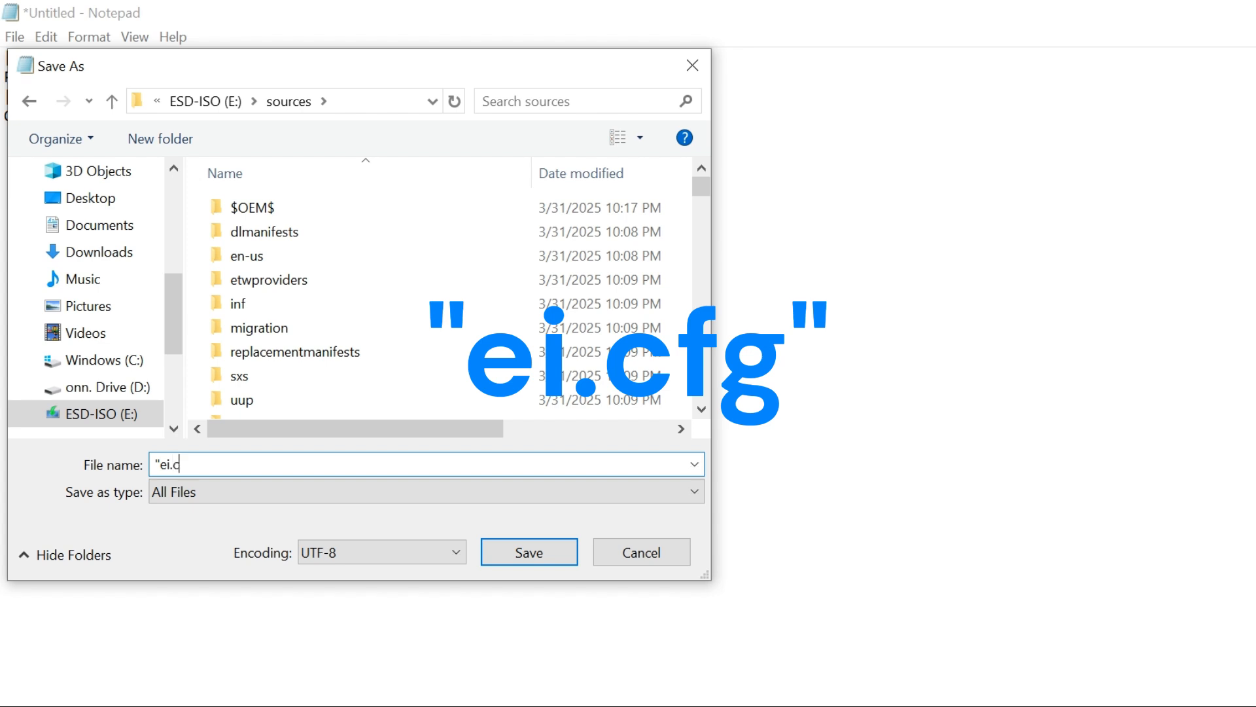
text(fg)
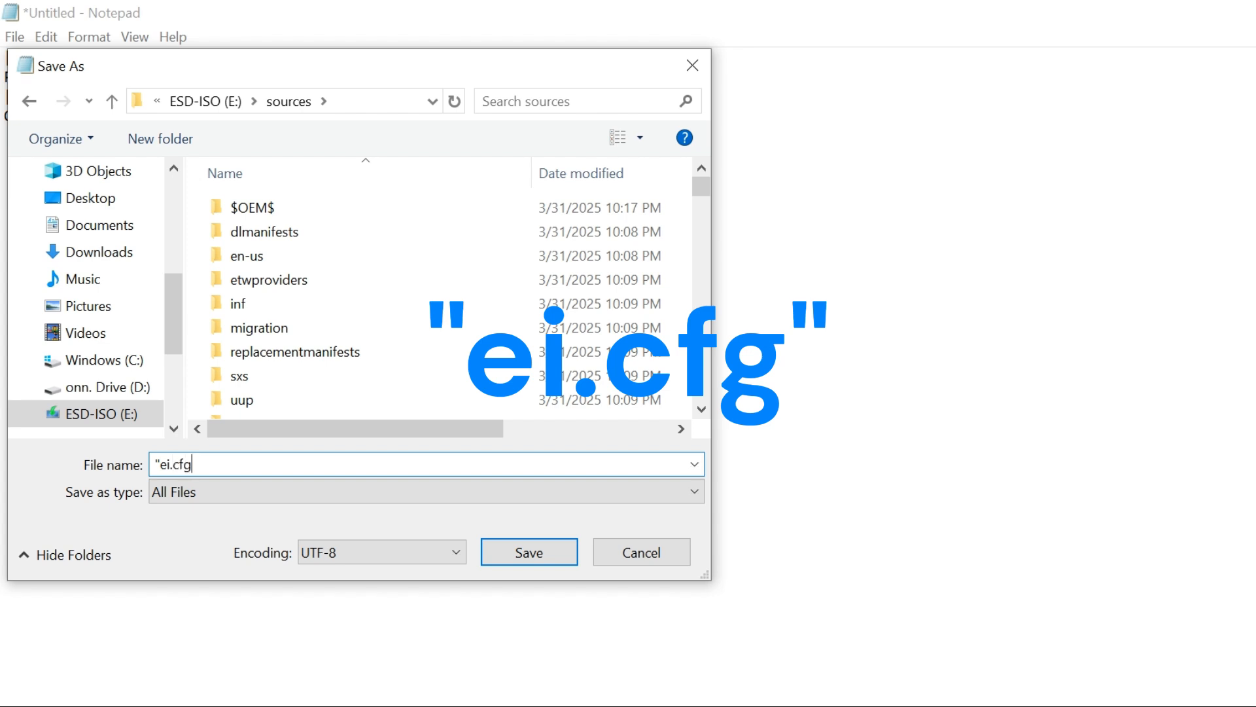
text(")
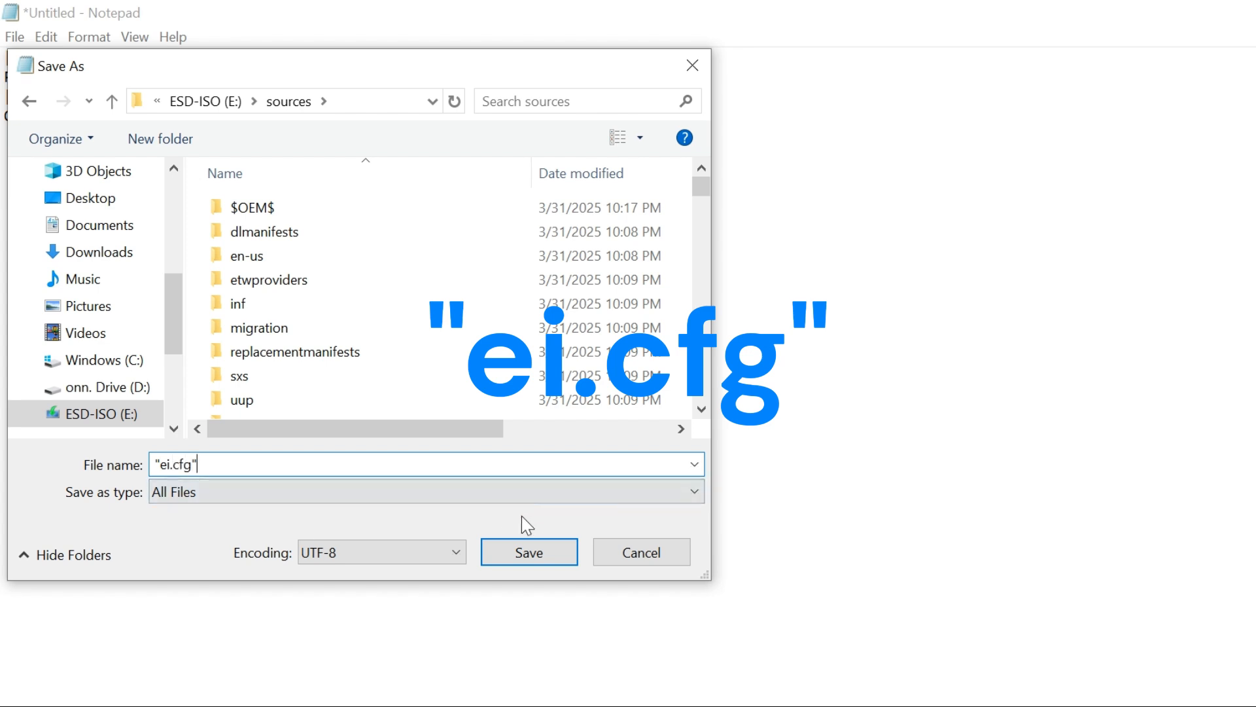
click(529, 552)
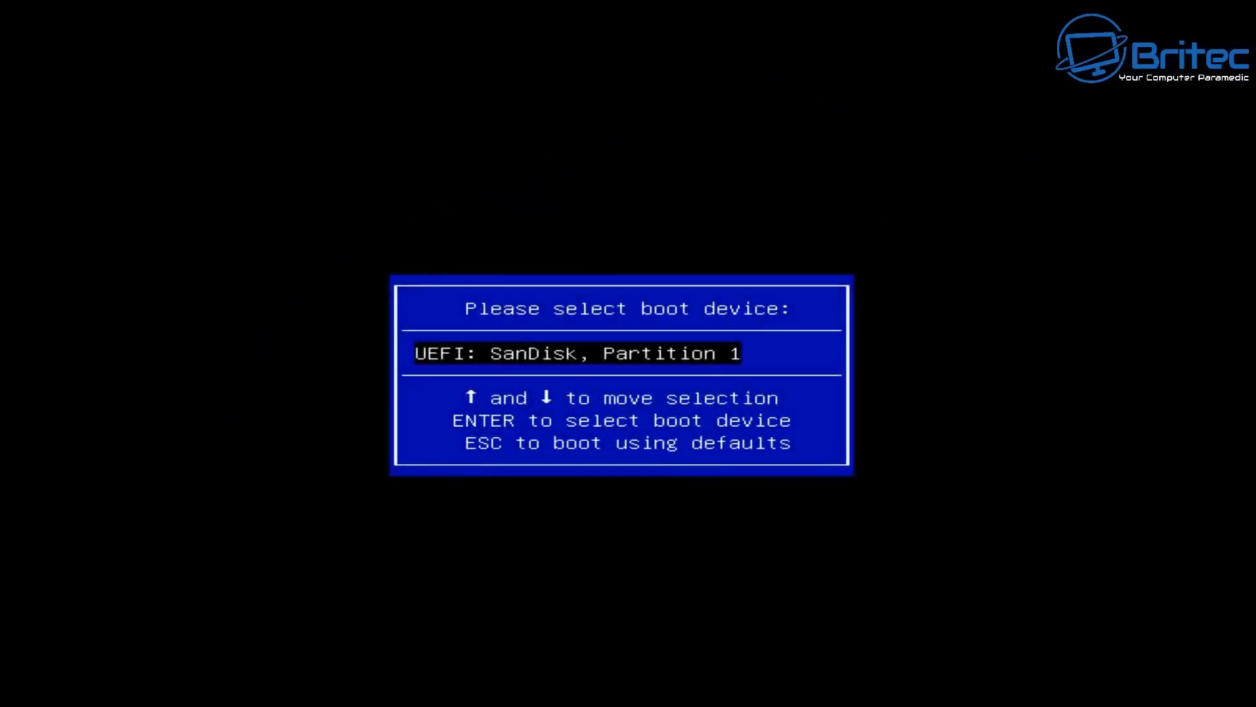
Boot from UEFI: SanDisk, Partition 1 so Windows Setup loads its language page.
key(Enter)
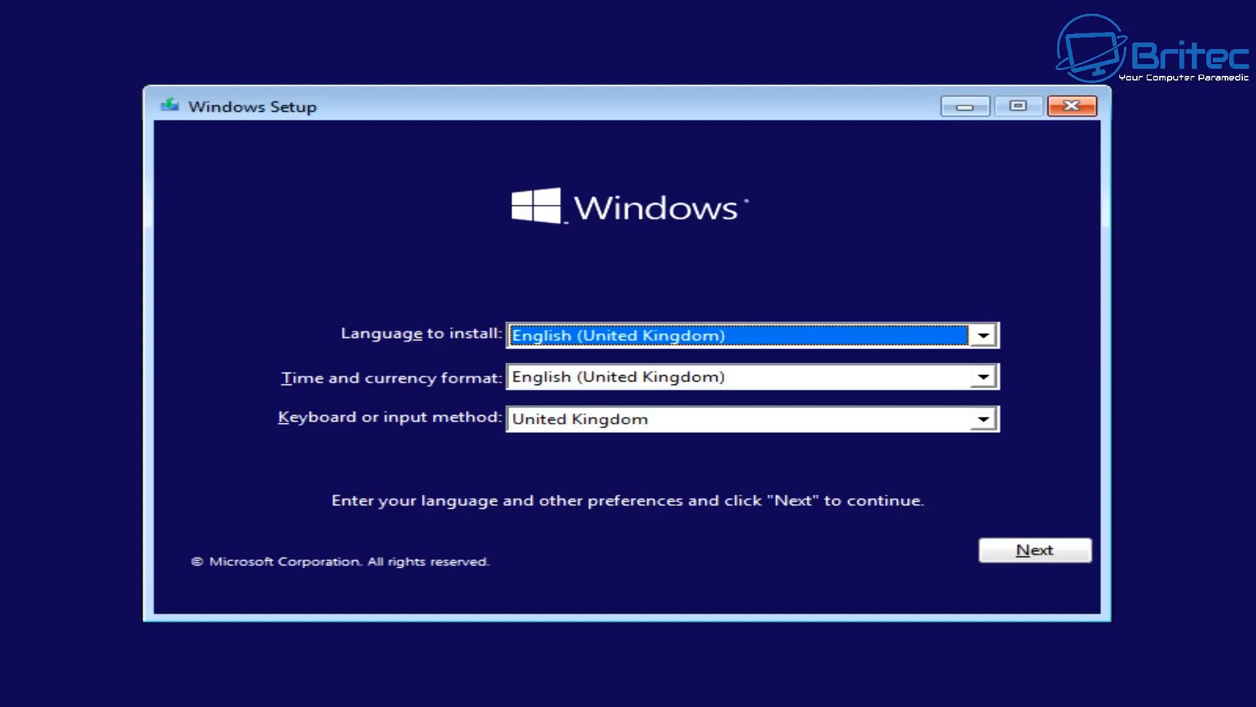
mouse_move(840, 257)
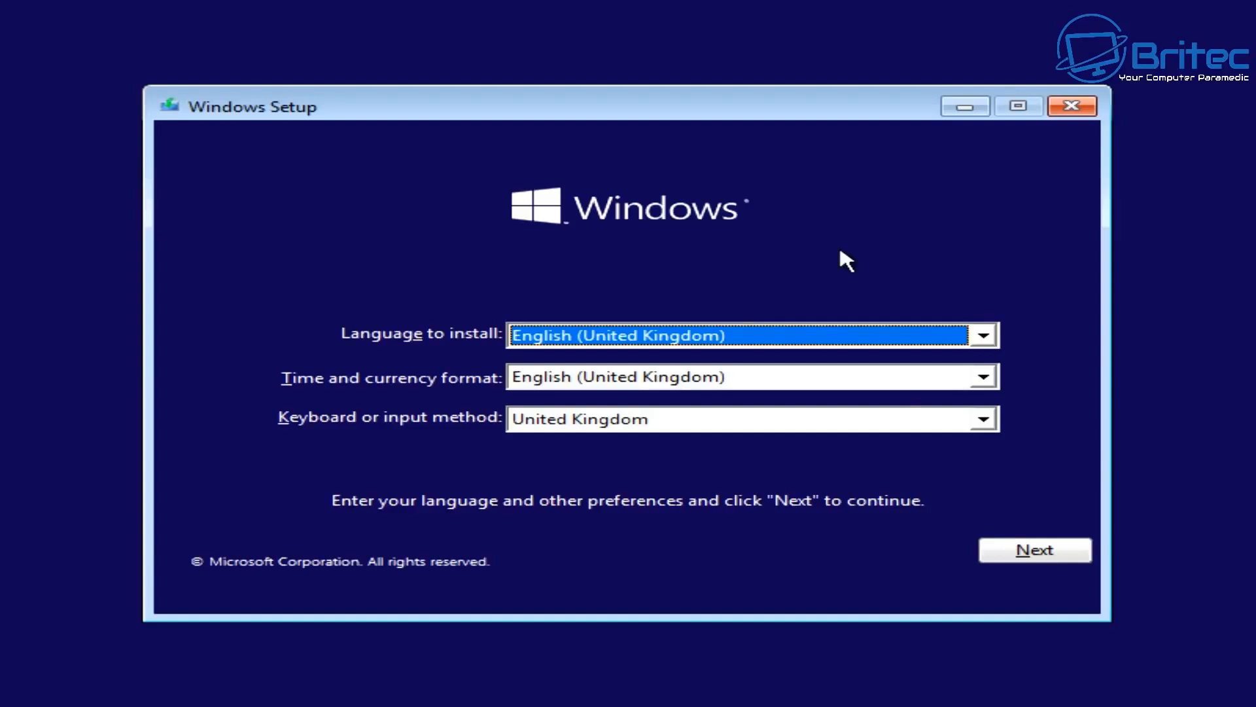
Keep English (United Kingdom) preferences, begin Install now and choose Windows 10 Pro as the edition.
click(1036, 549)
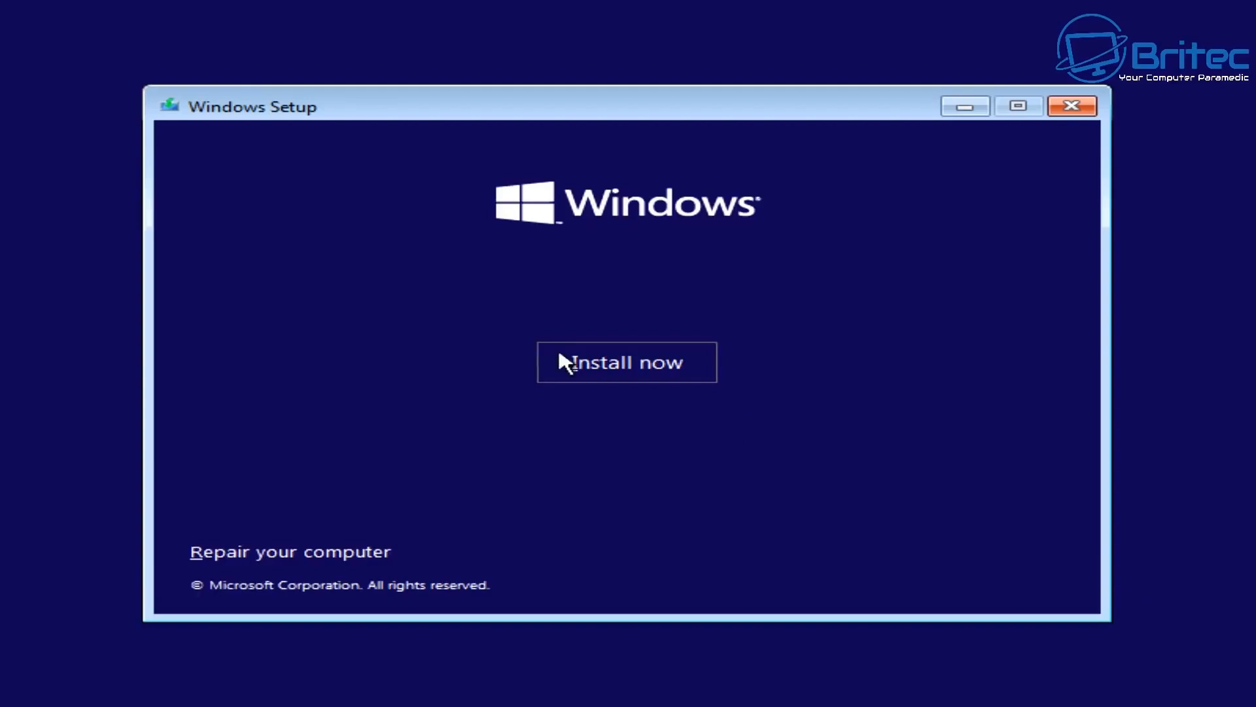
click(626, 361)
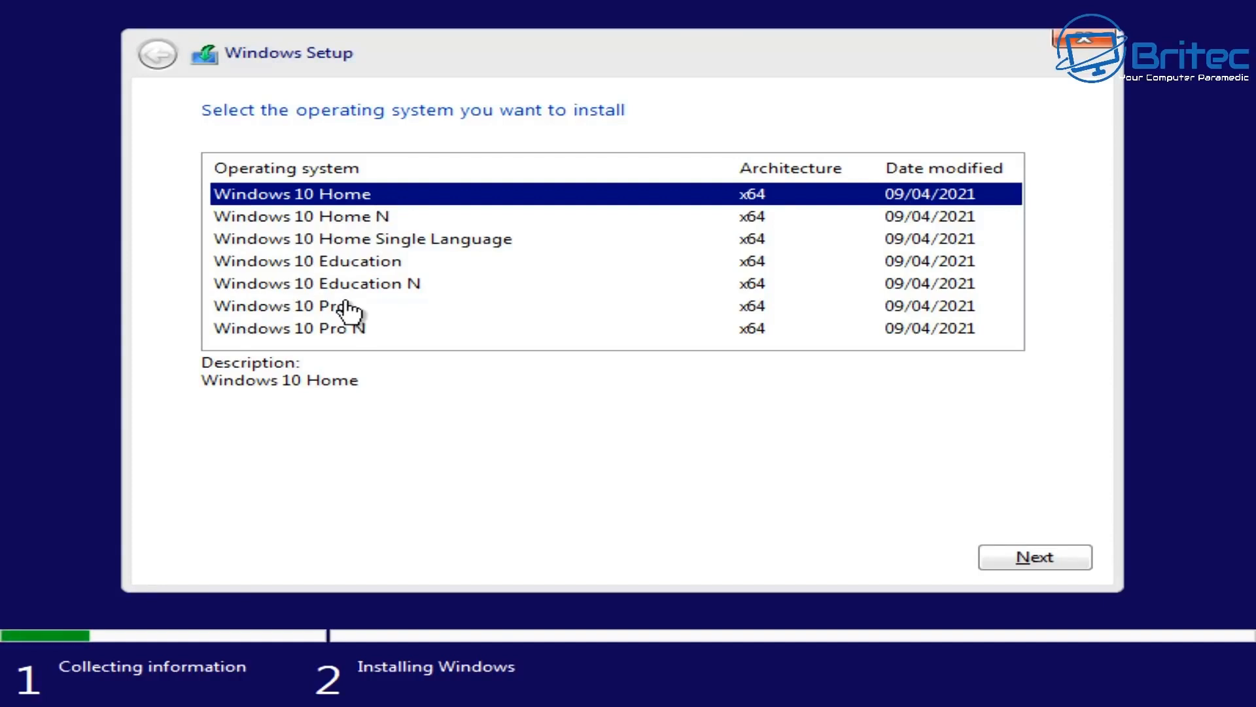
click(298, 307)
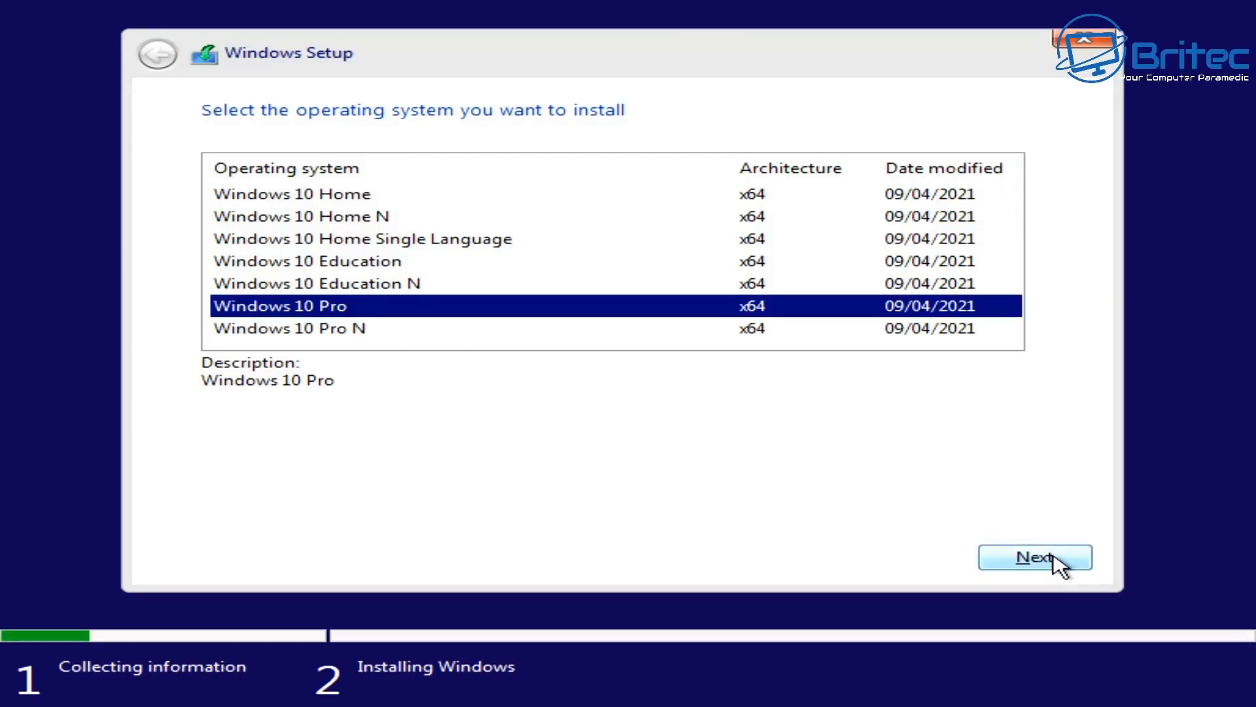
click(1036, 576)
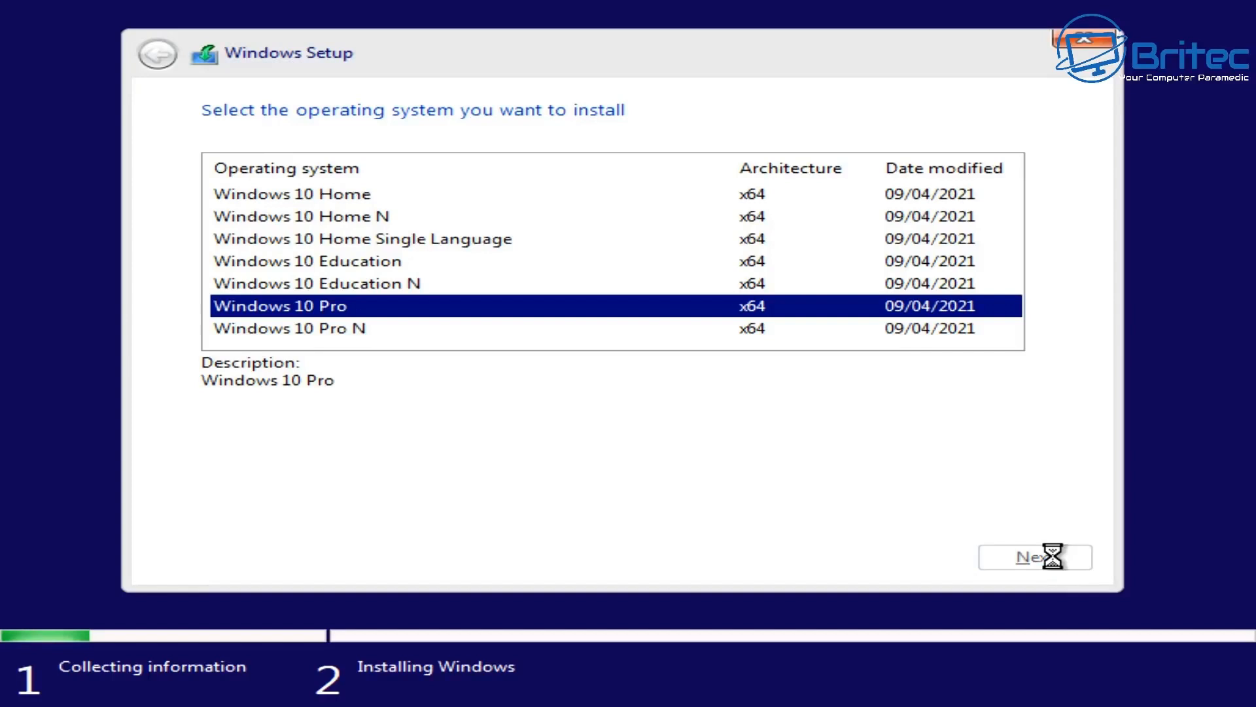
Accept the licence terms and choose Custom: Install Windows only (advanced).
click(1038, 557)
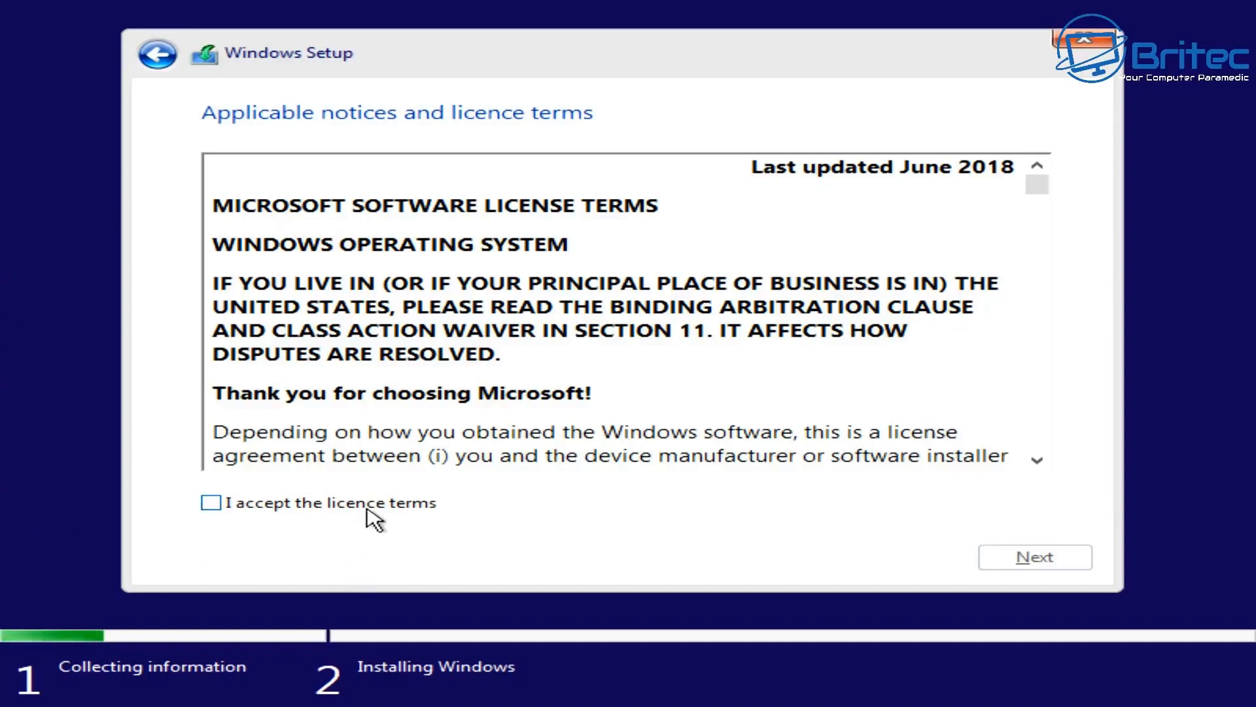
click(1034, 557)
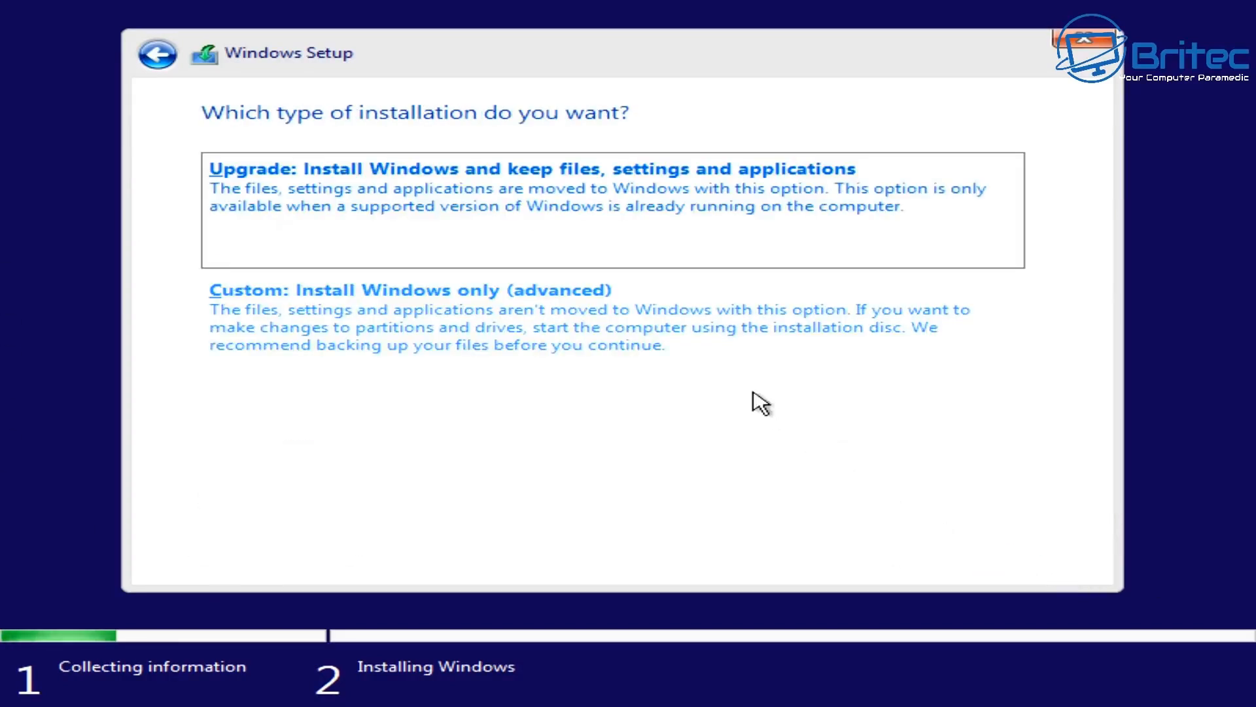
click(408, 290)
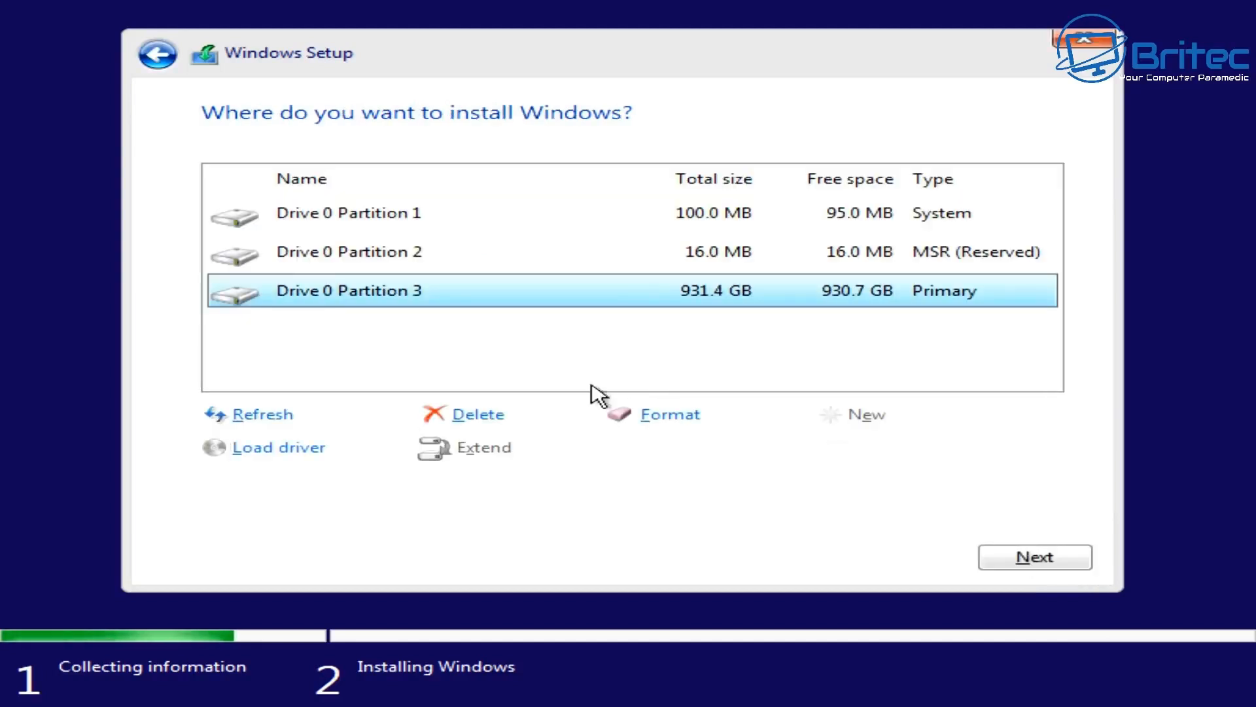
Delete the primary, System and MSR Reserved partitions on drive 0, leaving 931.5 GB unallocated.
click(1035, 557)
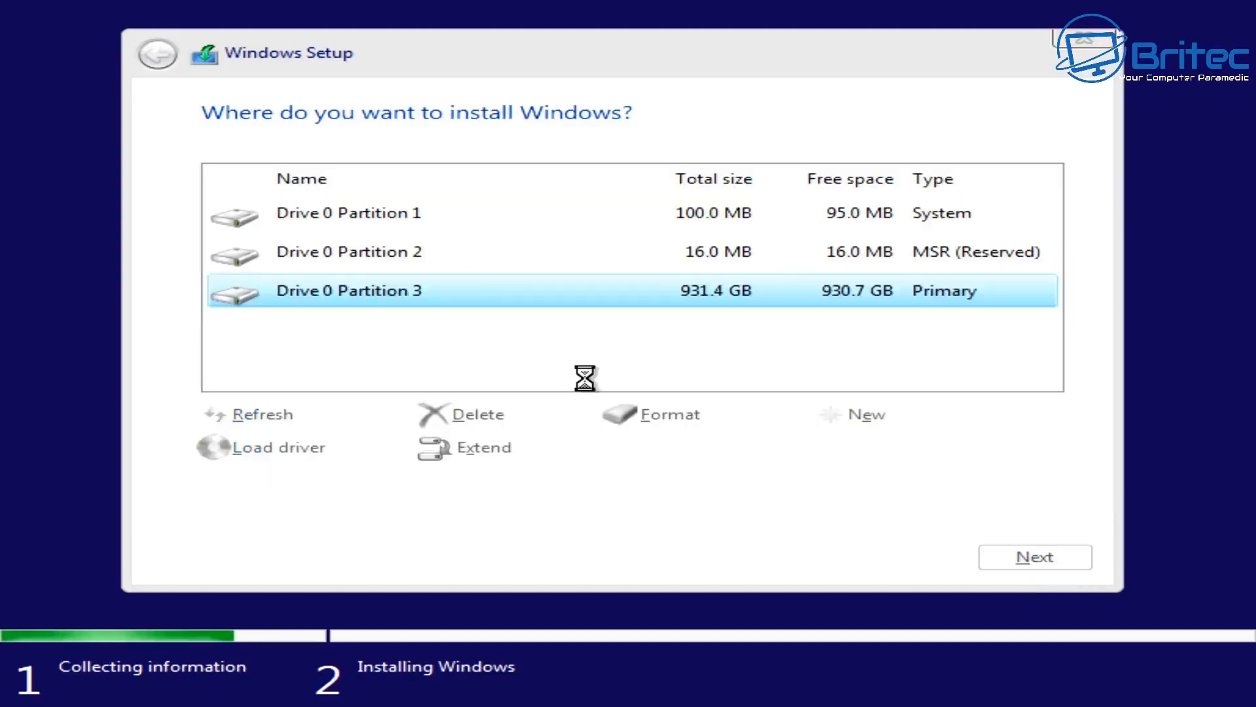
click(478, 413)
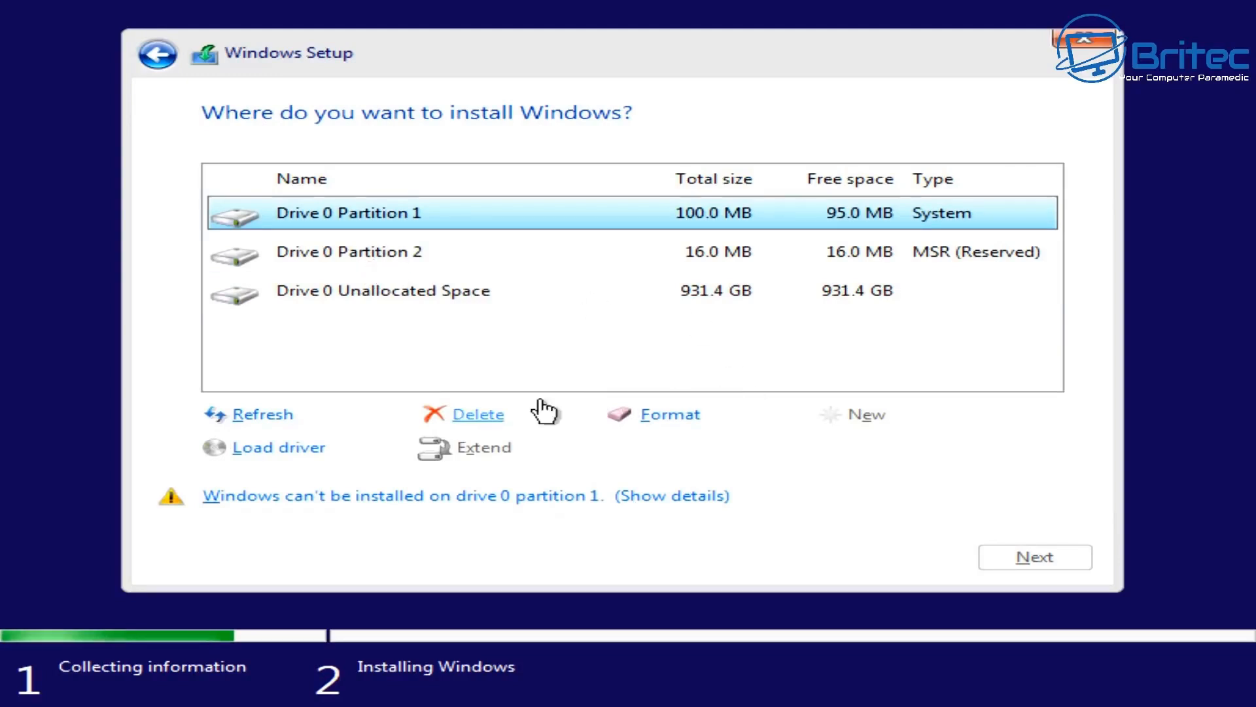
click(477, 413)
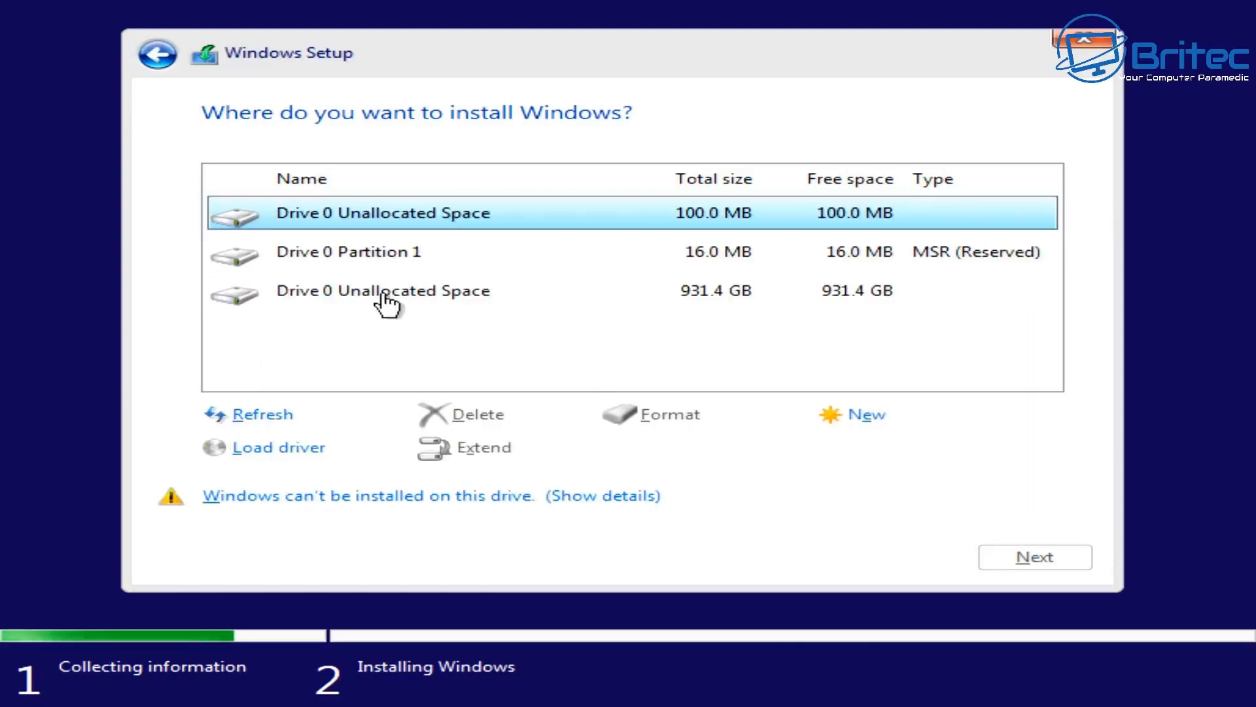
click(348, 252)
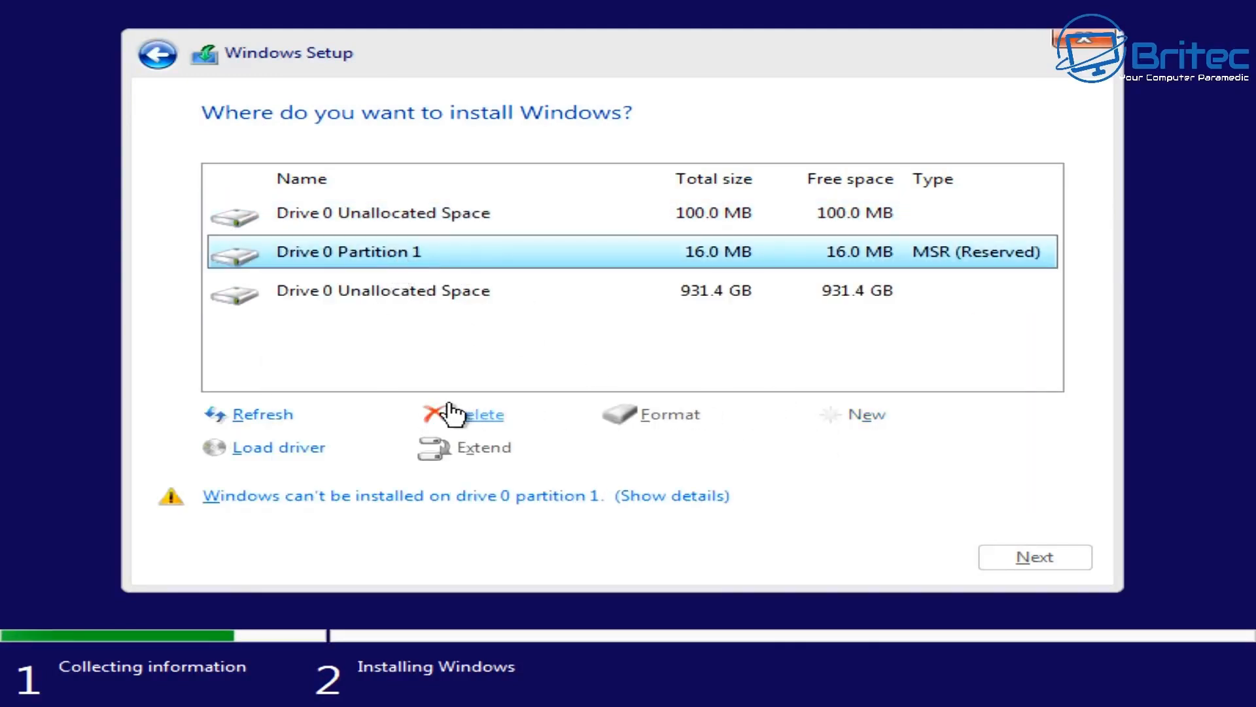
click(476, 414)
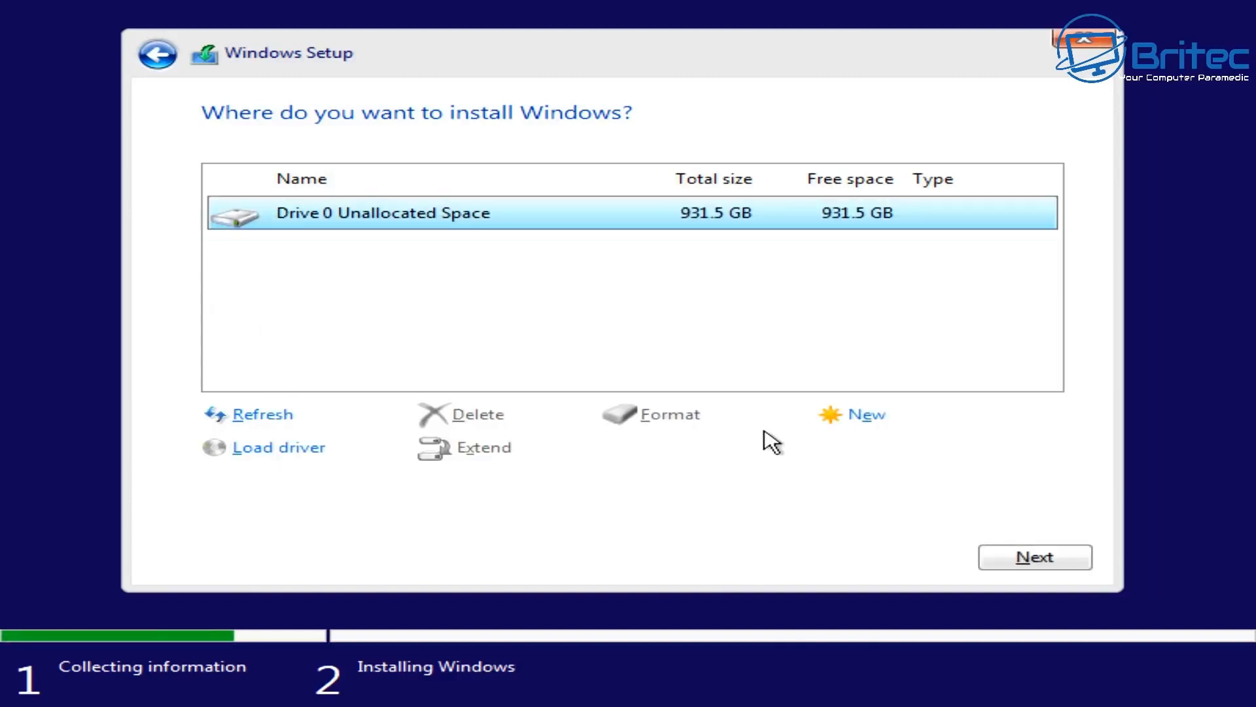
Install Windows onto the Drive 0 unallocated space and let setup run to the desktop.
click(1034, 558)
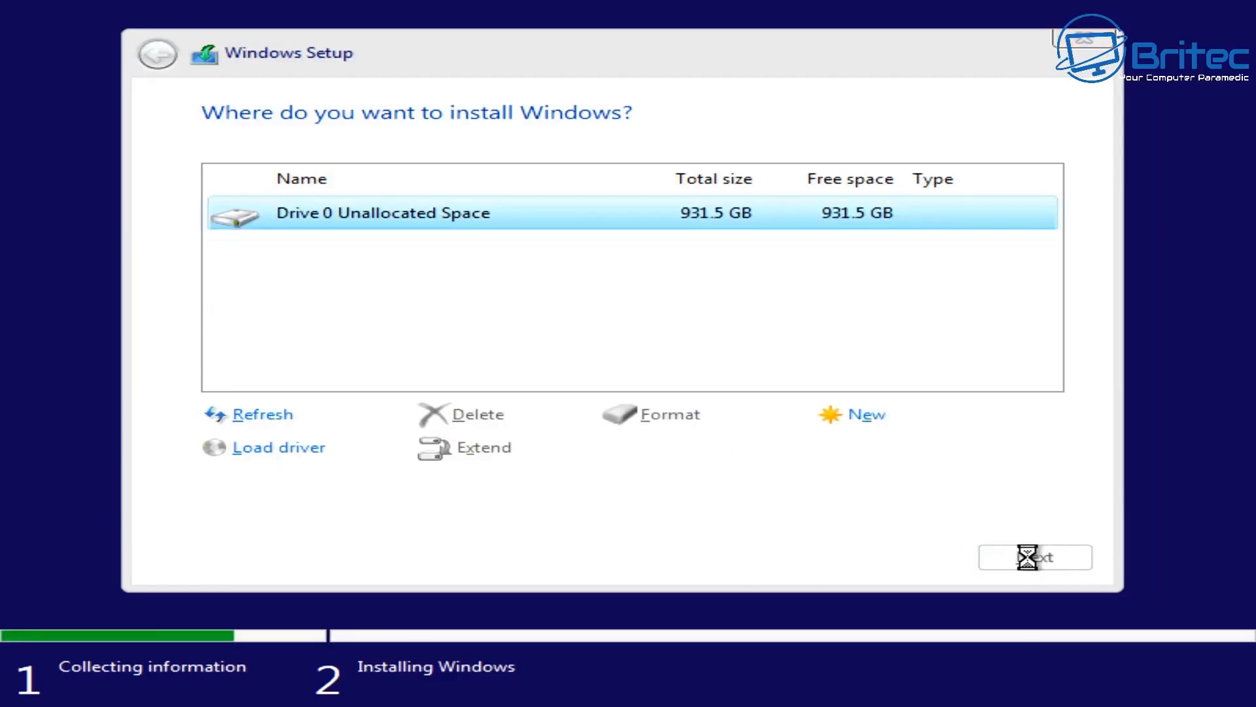
click(1035, 558)
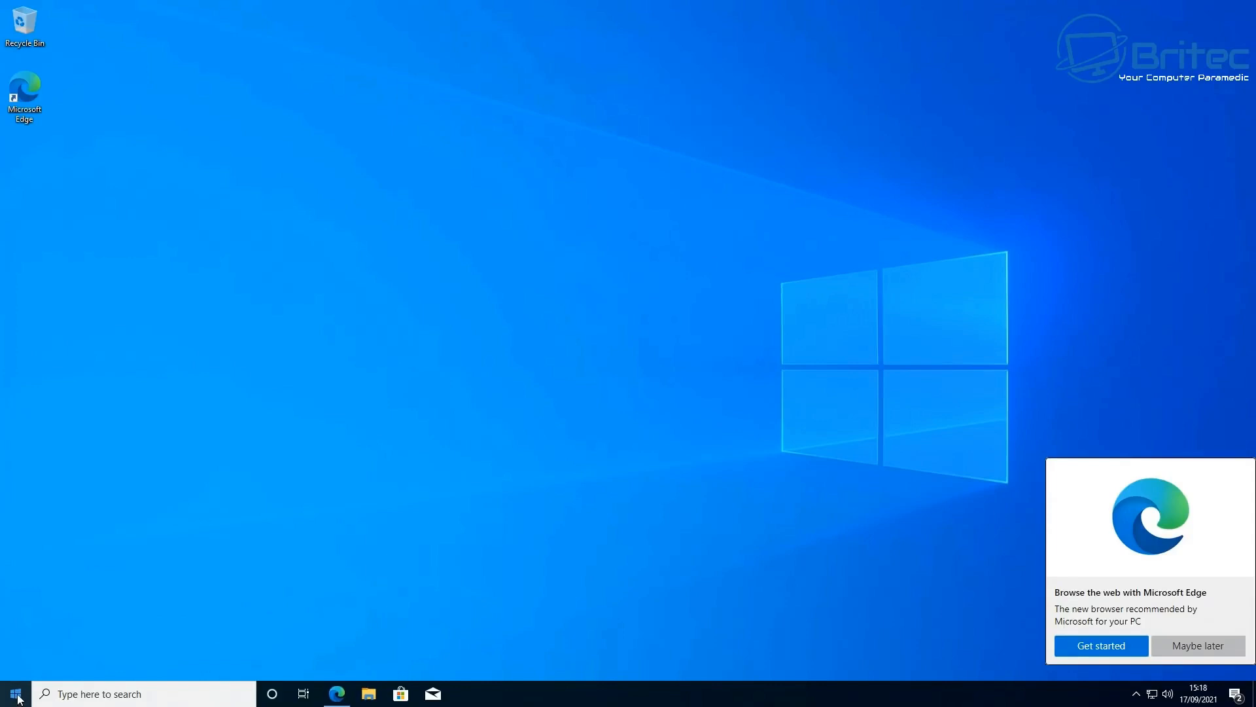
Reach Settings > Update & Security > Activation showing Windows 10 Pro activated with a digital licence.
click(11, 694)
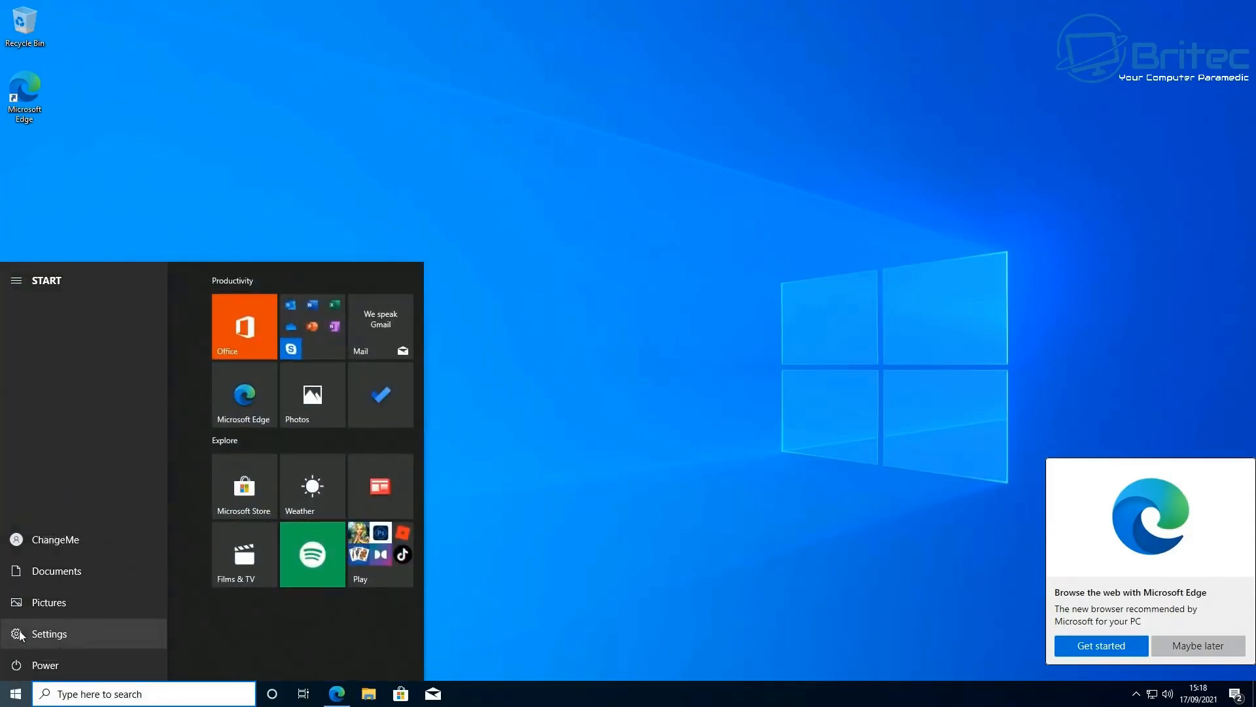
click(50, 634)
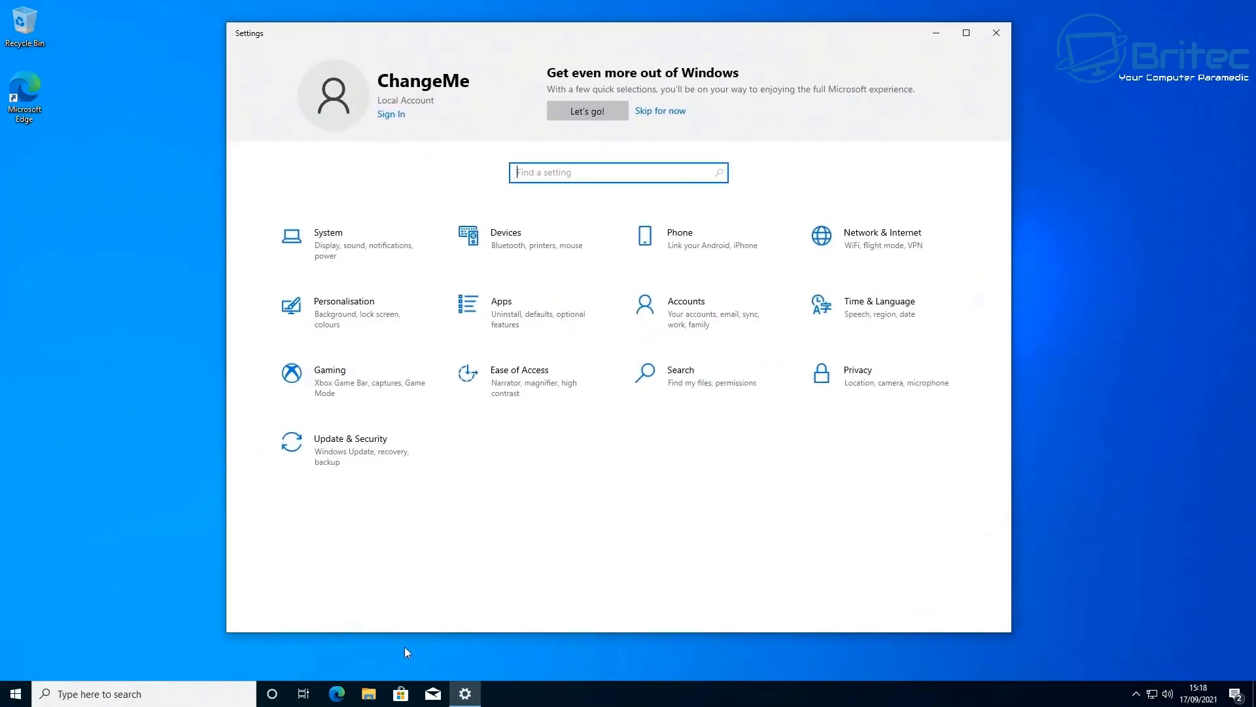
mouse_move(382, 465)
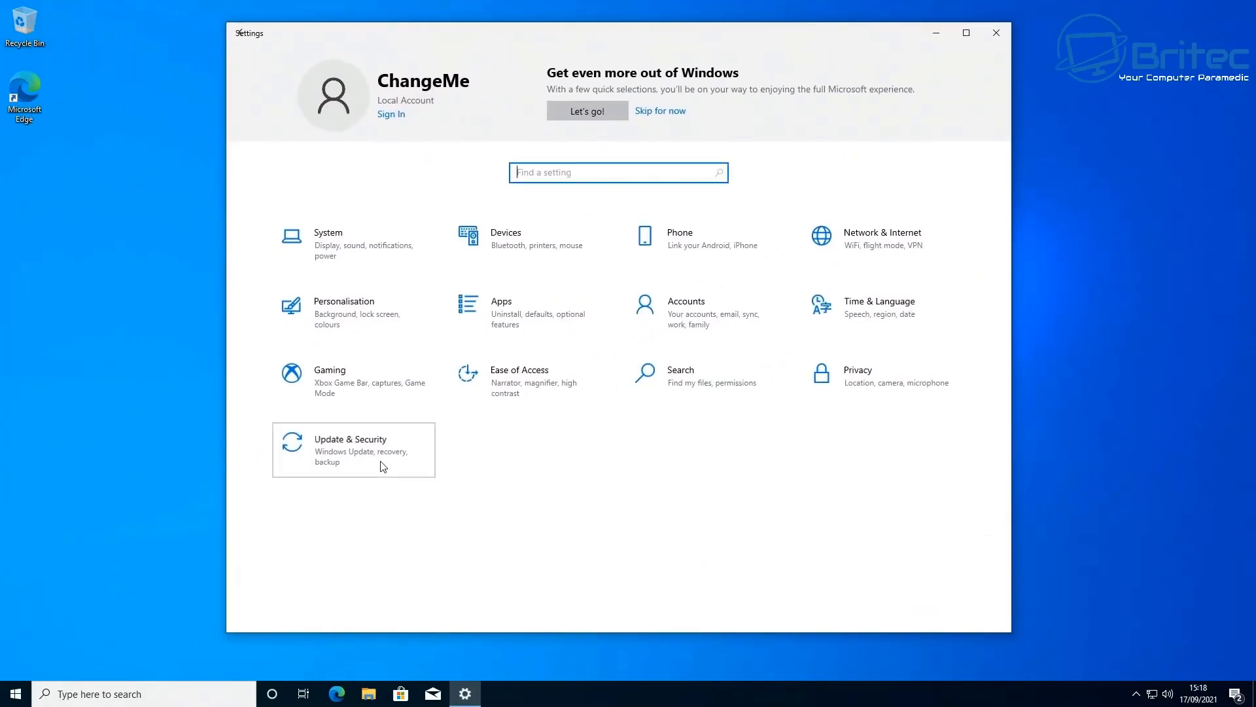
click(350, 451)
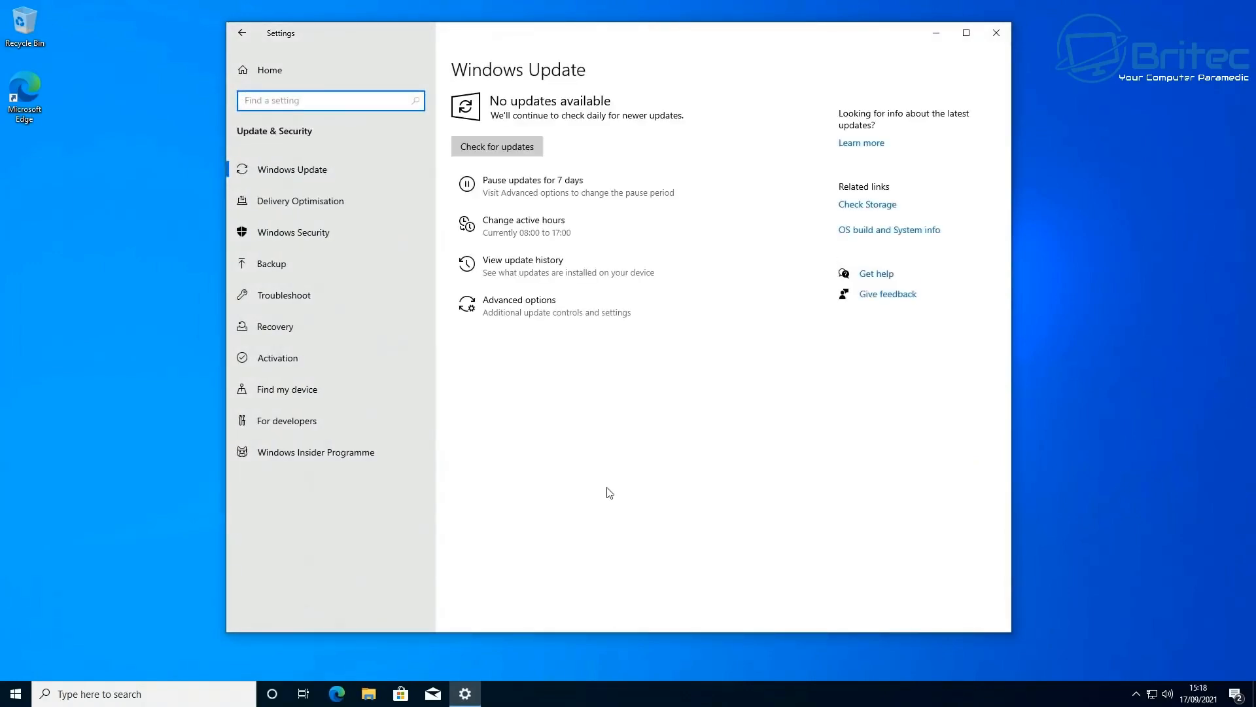
click(277, 357)
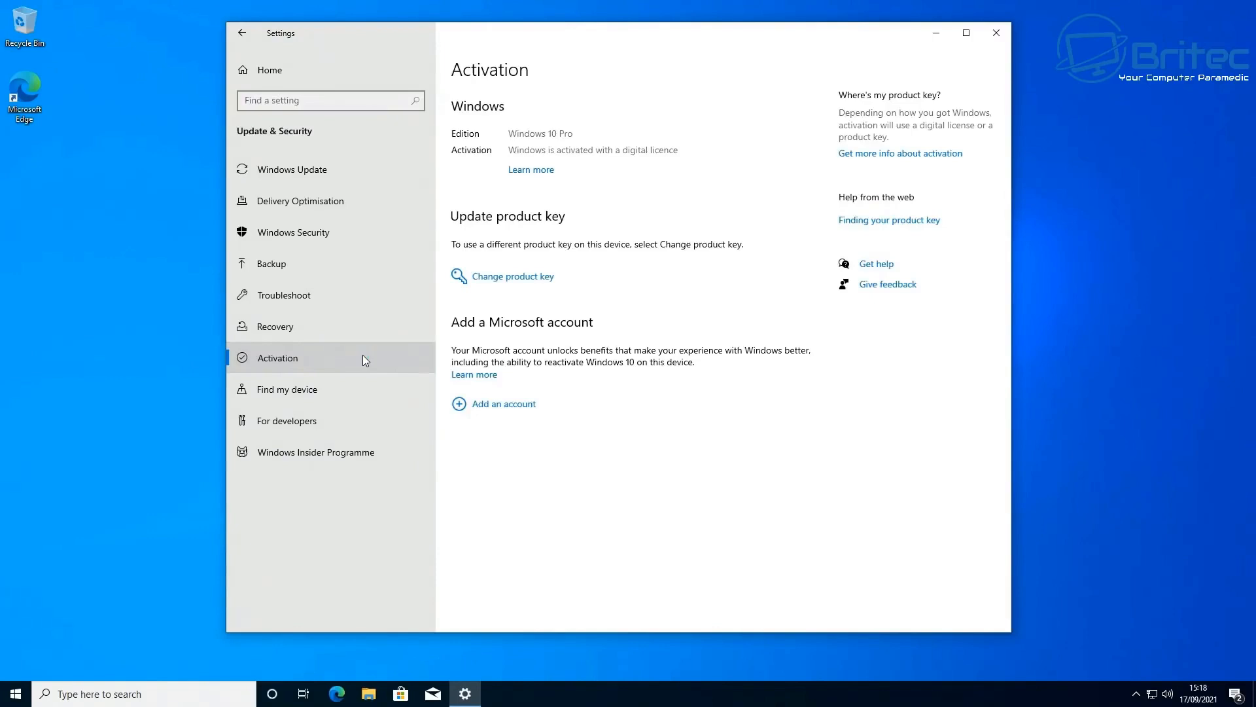
mouse_move(659, 212)
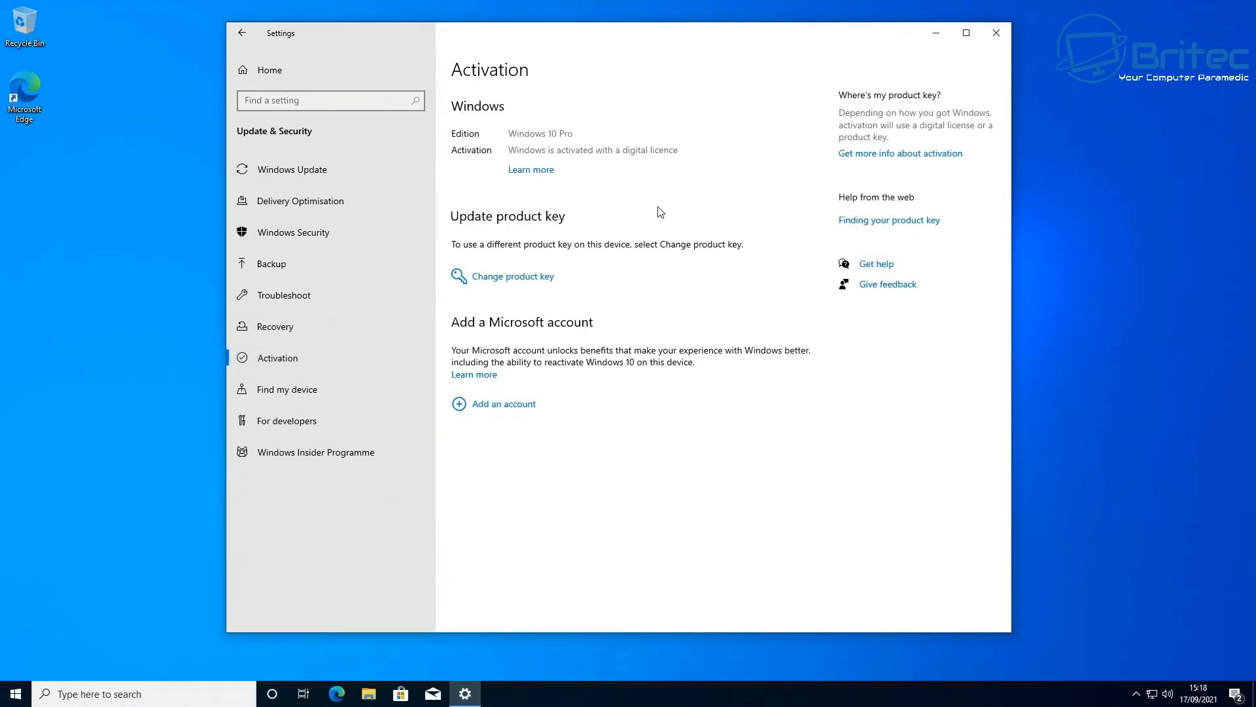
mouse_move(549, 162)
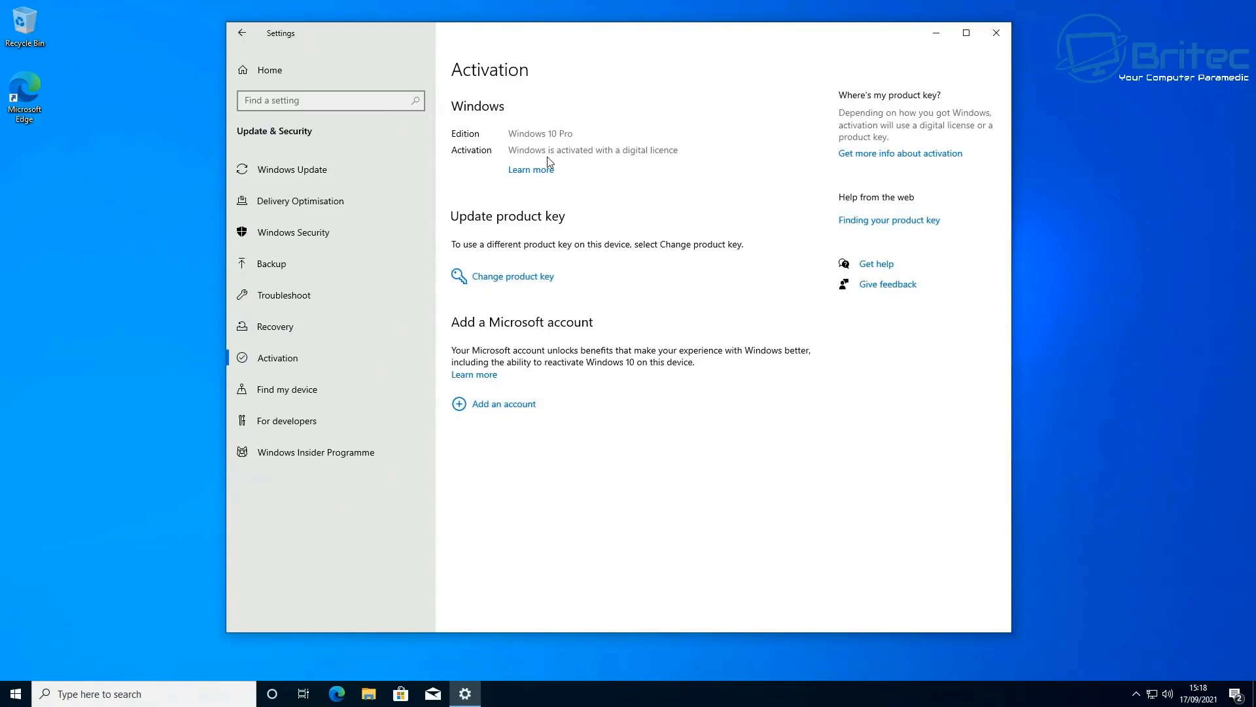
mouse_move(897, 413)
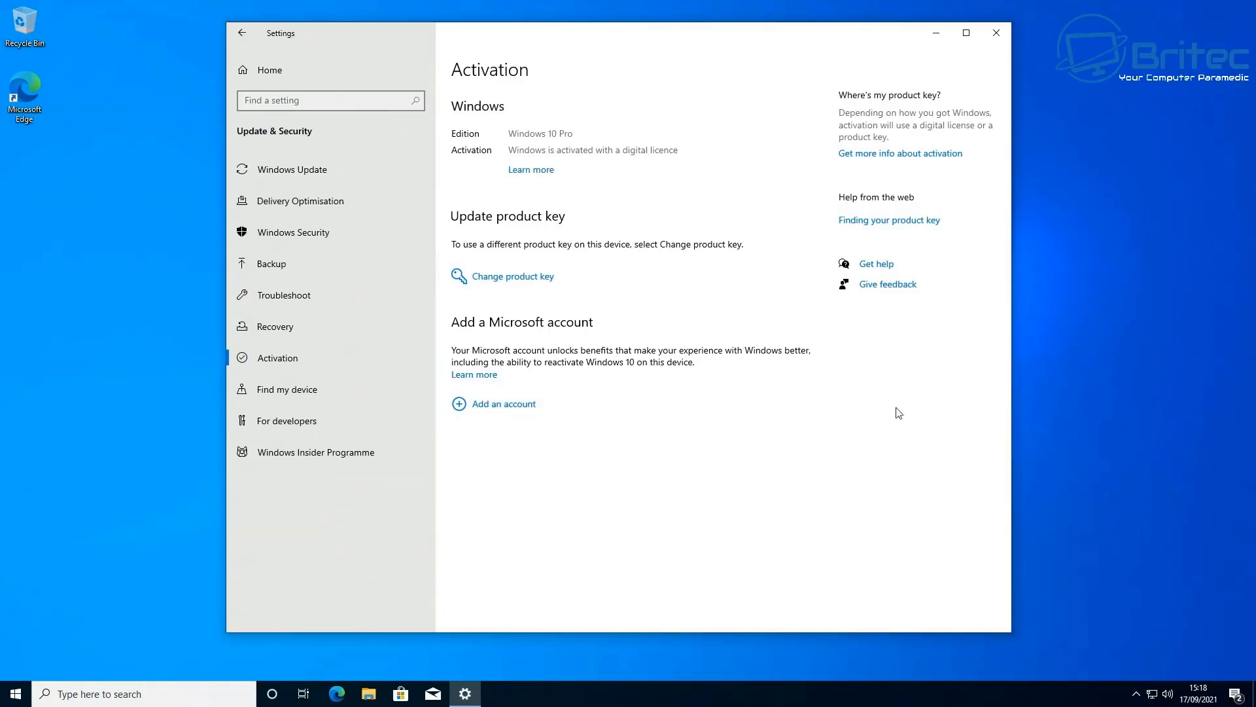
mouse_move(997, 33)
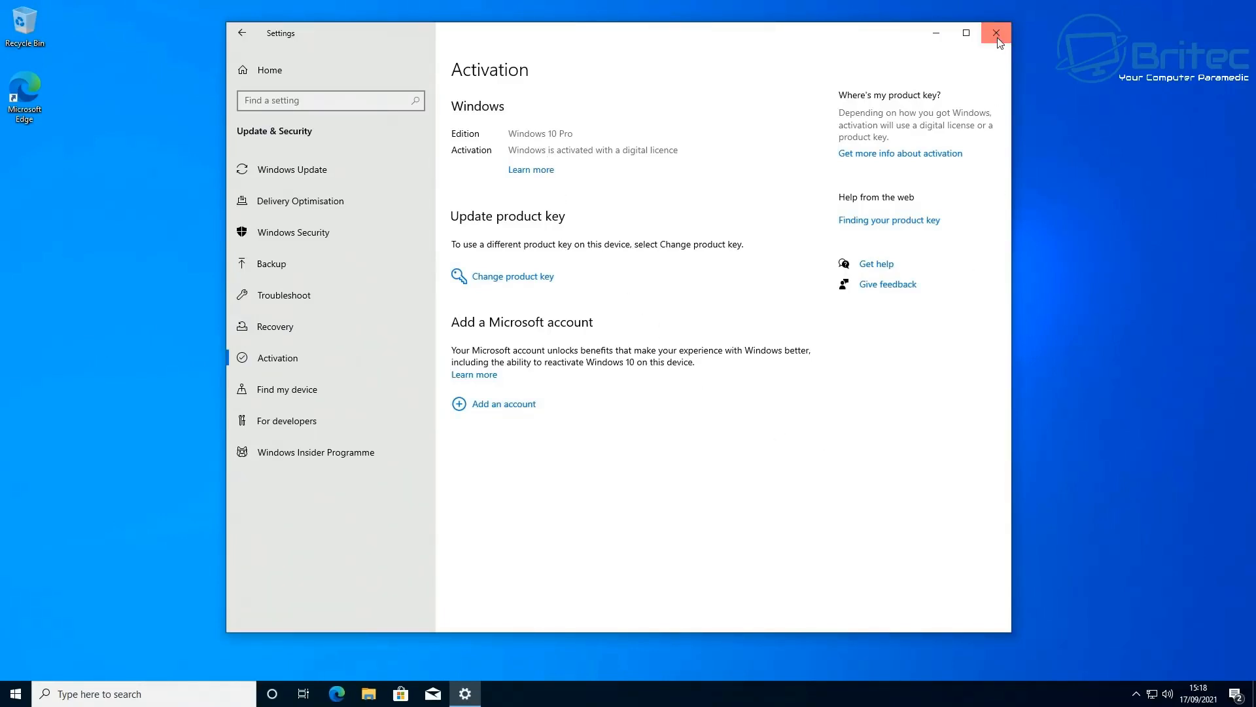